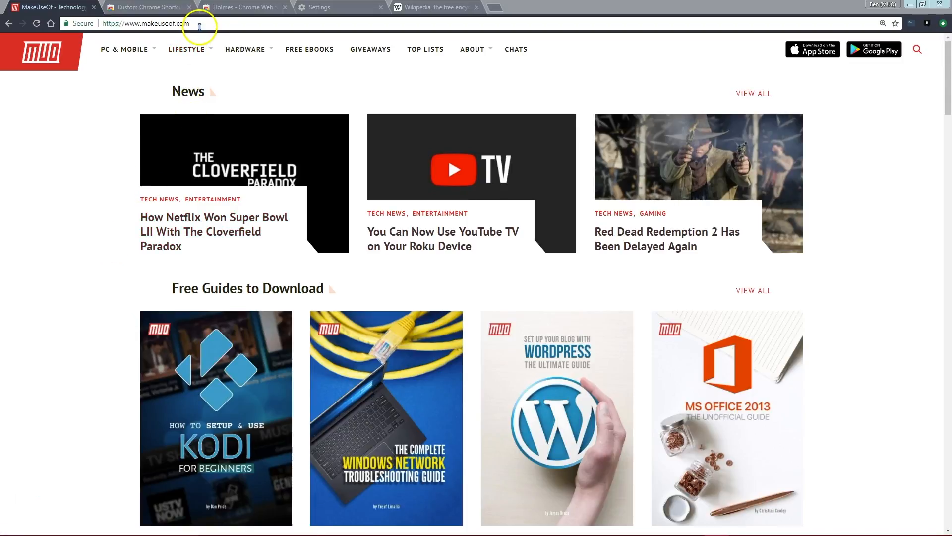
# - Reach the Manage search engines page from the address bar's context menu
pyautogui.rightClick(198, 23)
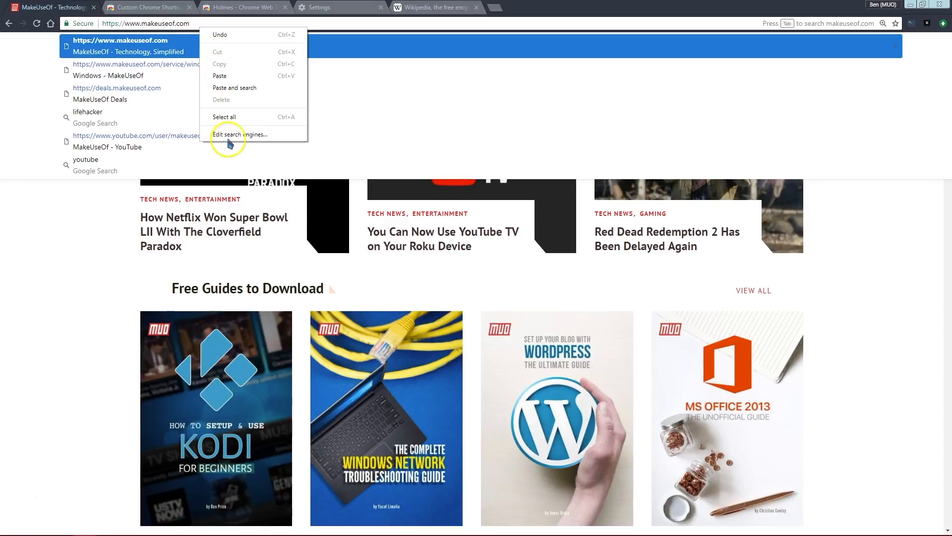
pyautogui.click(240, 134)
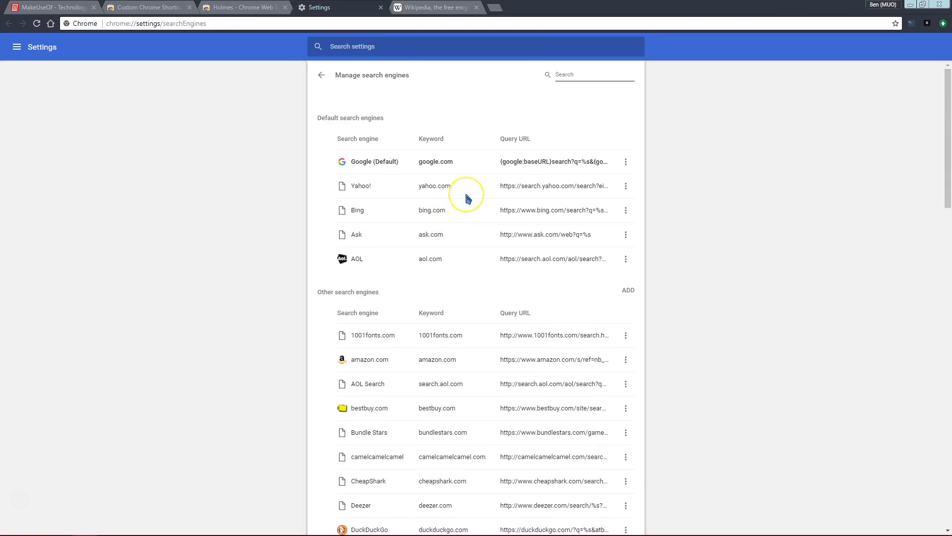
pyautogui.moveTo(432, 273)
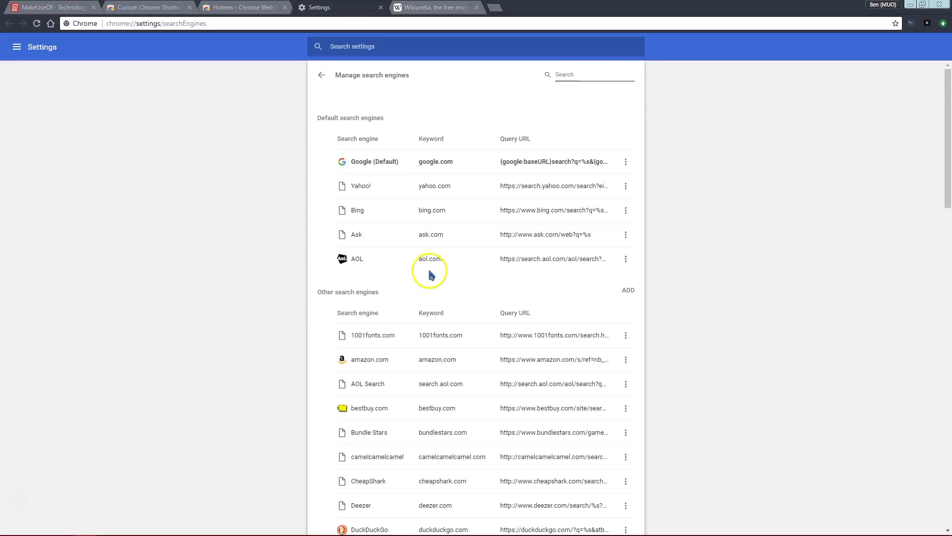
pyautogui.moveTo(464, 253)
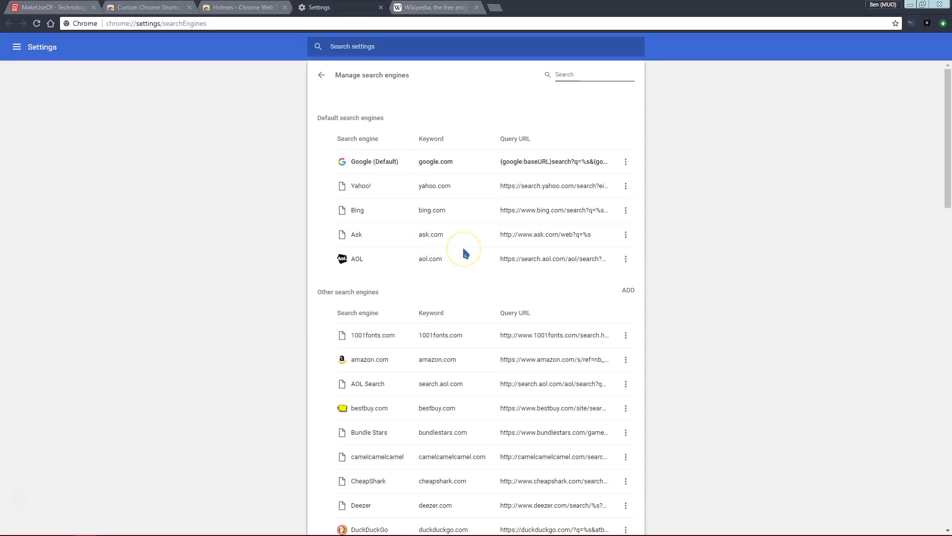
pyautogui.moveTo(400, 177)
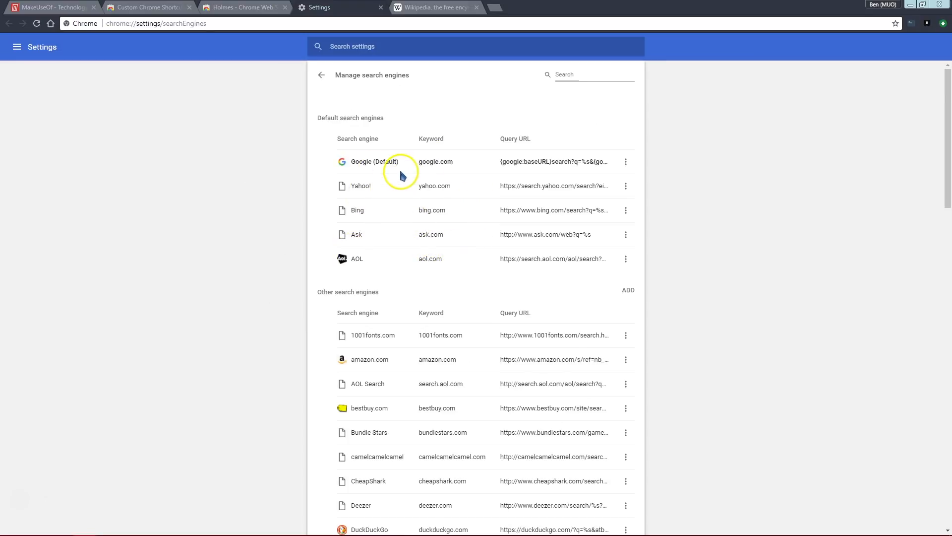
pyautogui.moveTo(373, 307)
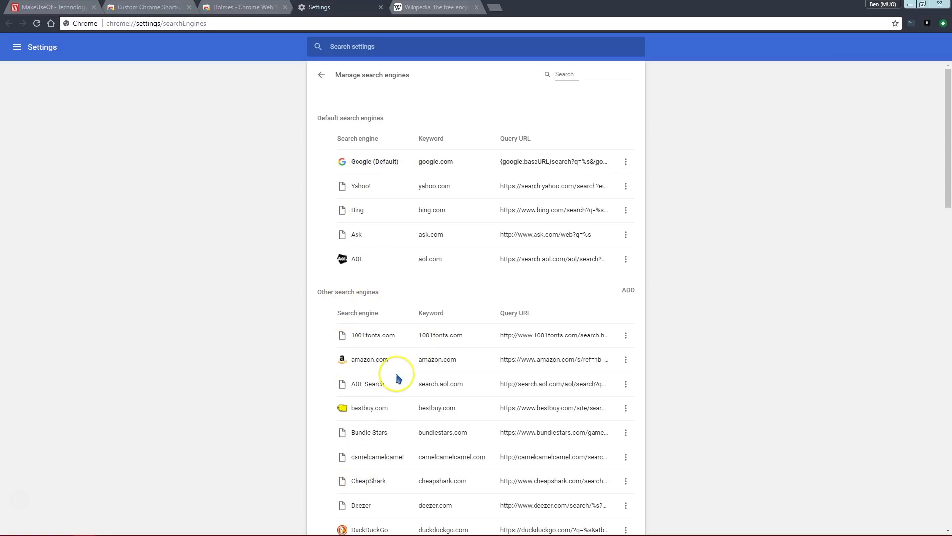
pyautogui.moveTo(416, 352)
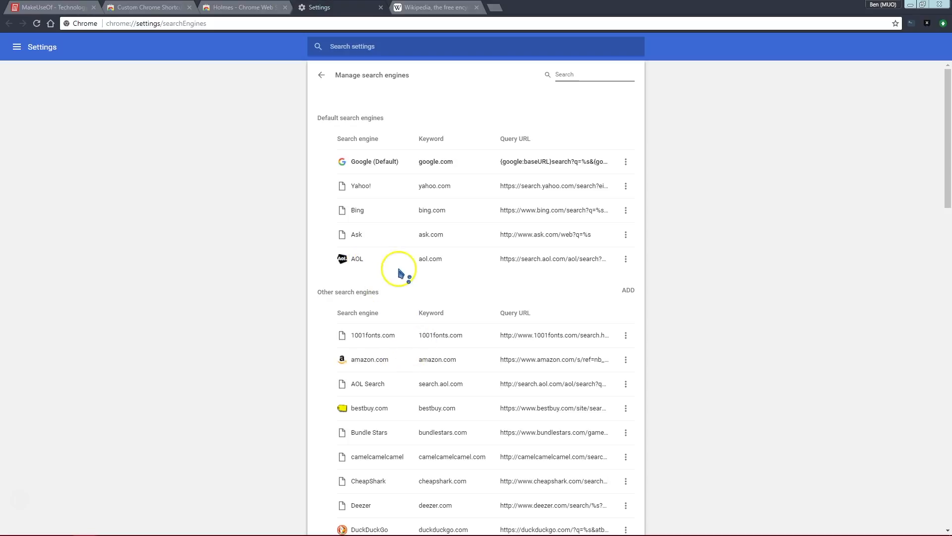
pyautogui.moveTo(351, 269)
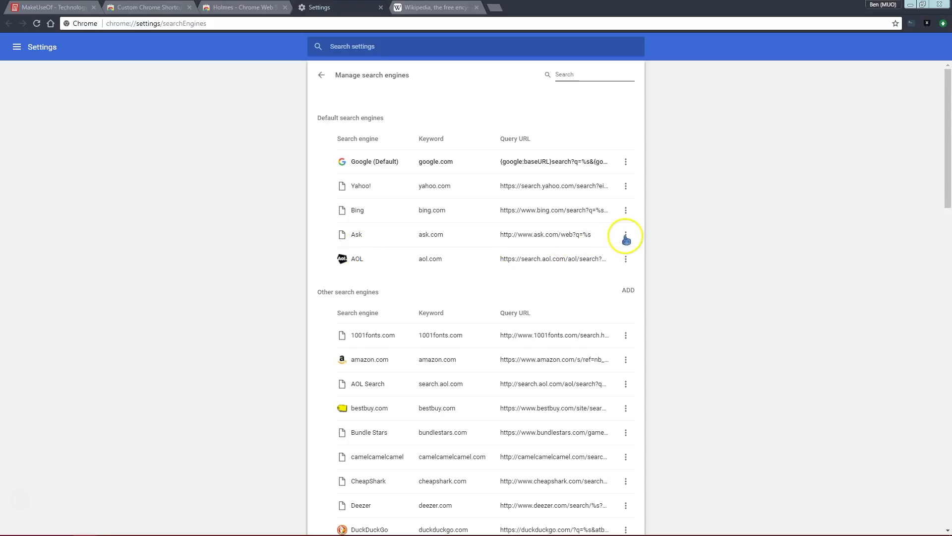
# - Remove the Ask entry from Chrome's default search engines list
pyautogui.click(626, 234)
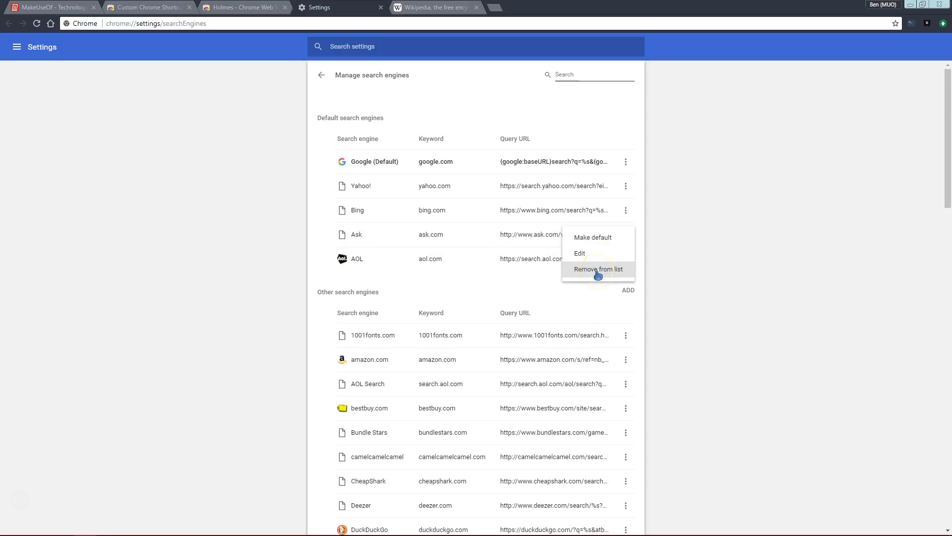
pyautogui.click(597, 269)
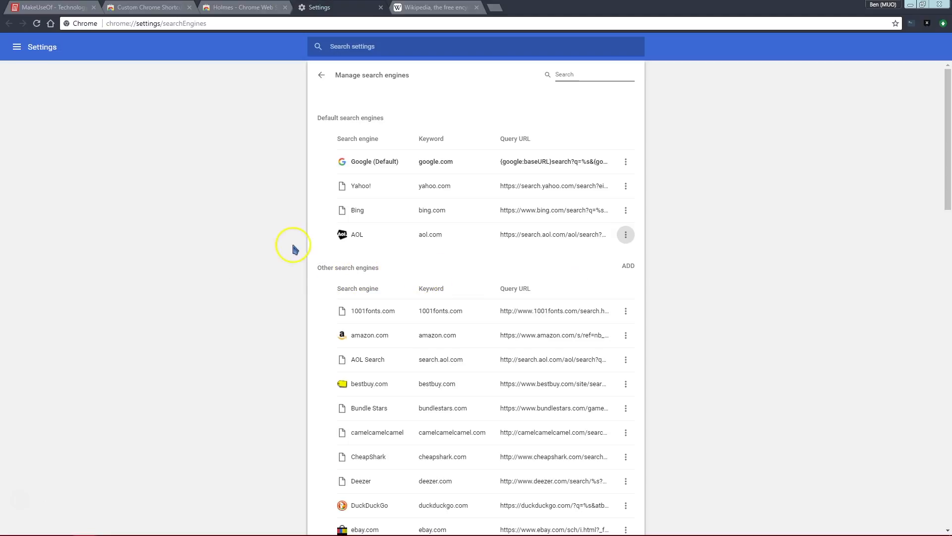
# - Start a new search engine entry named Wikipedia with keyword wiki, URL field still empty
pyautogui.click(628, 266)
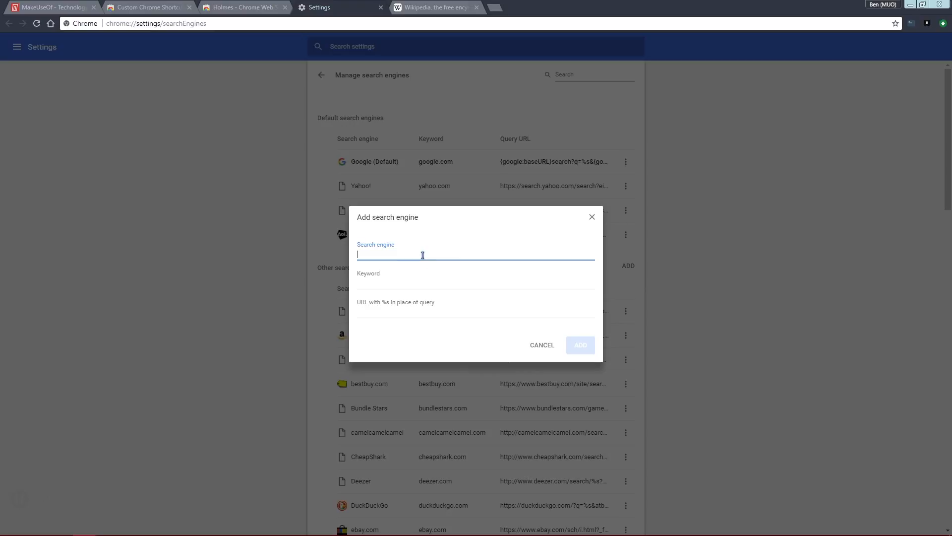
pyautogui.write('Wikipedia')
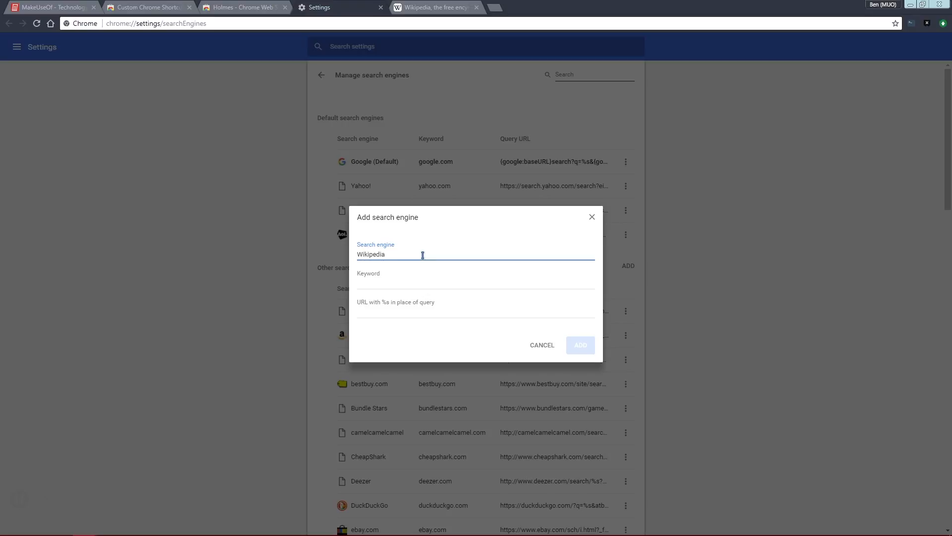
pyautogui.click(475, 283)
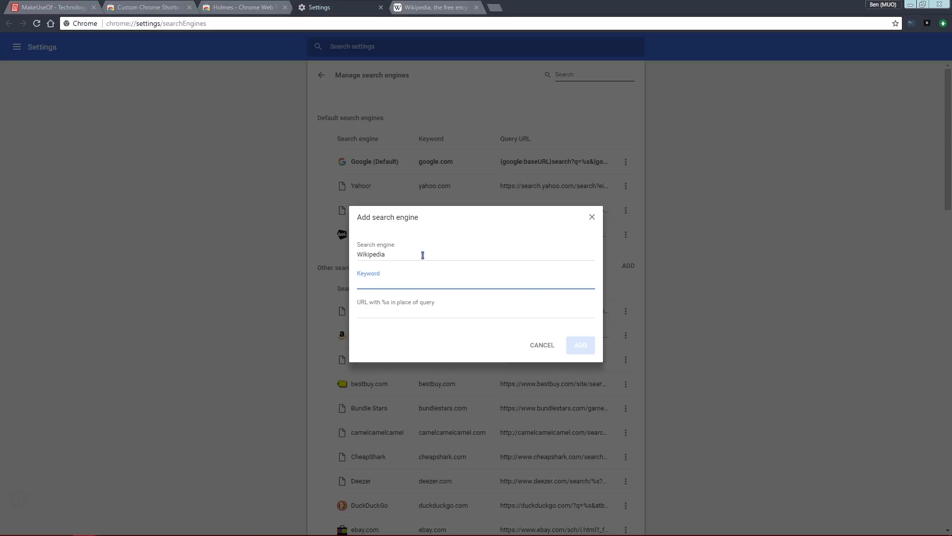
pyautogui.write('wiki')
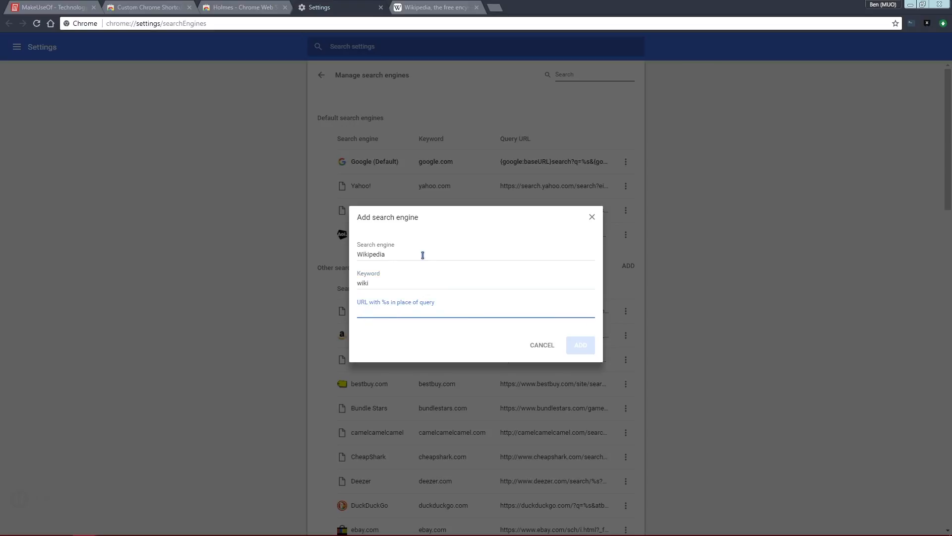
pyautogui.click(391, 311)
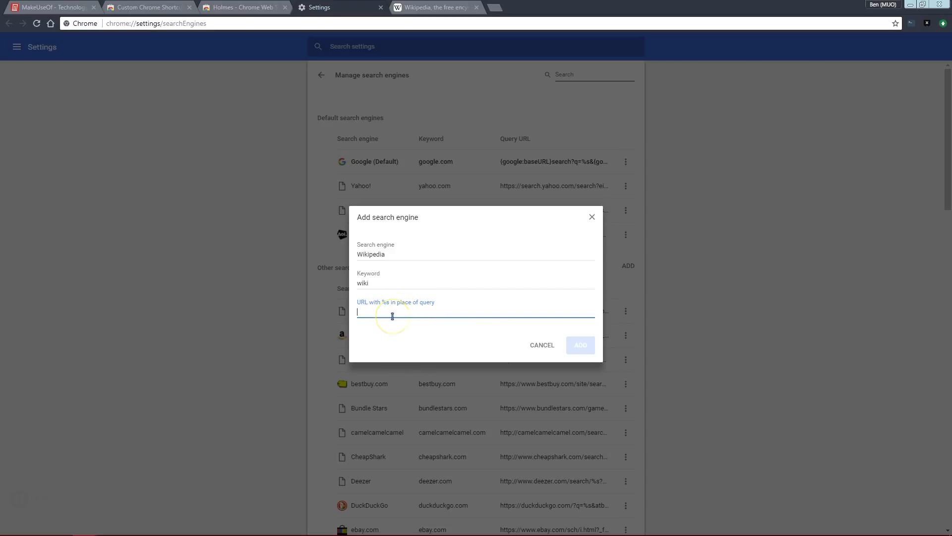
# - Switch to the Wikipedia tab to get a search-results address for a test query
pyautogui.click(434, 7)
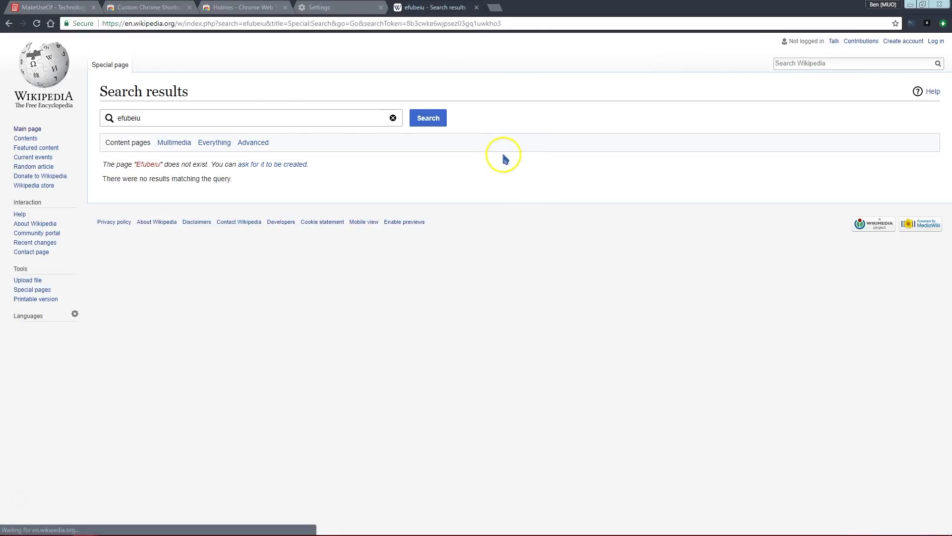
pyautogui.moveTo(253, 22)
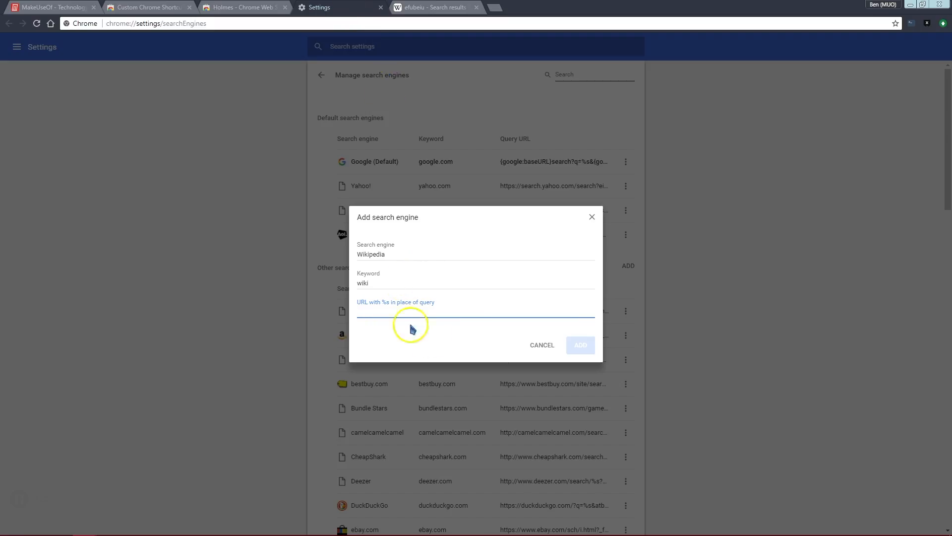
# - Fill the URL as en.wikipedia.org/w/index.php?search=%s, replacing the efubeiu term
pyautogui.write('http://en.wikipedia.org/w/index.php?search=efubeiu')
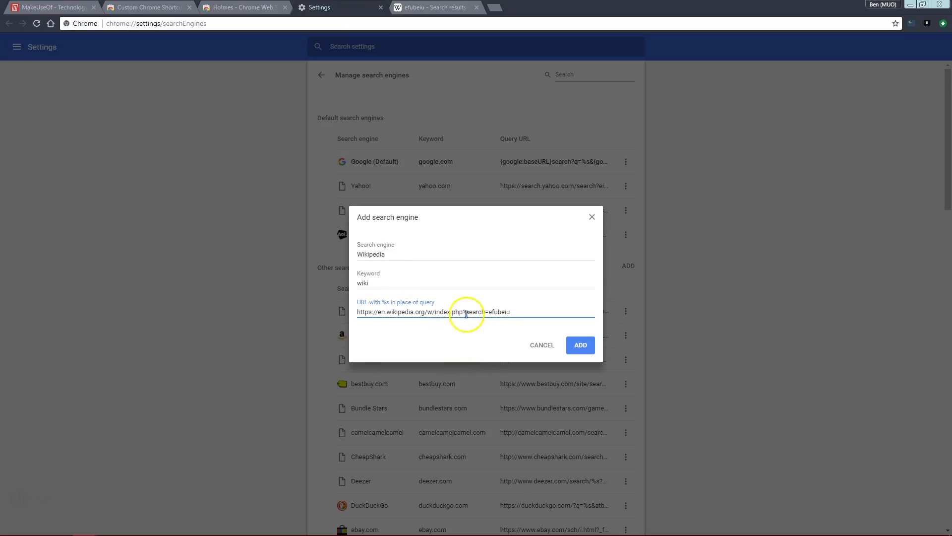
pyautogui.moveTo(489, 311); pyautogui.dragTo(512, 312)
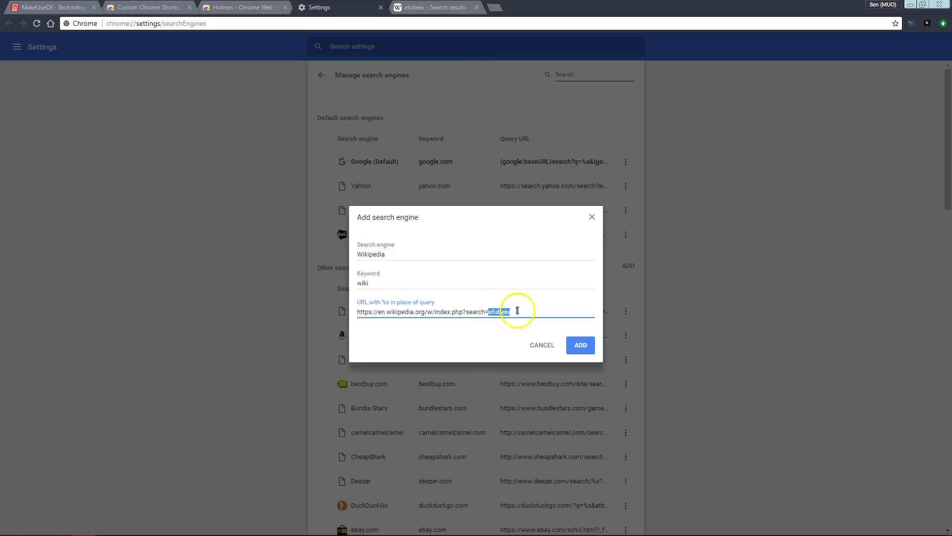
pyautogui.write('%s')
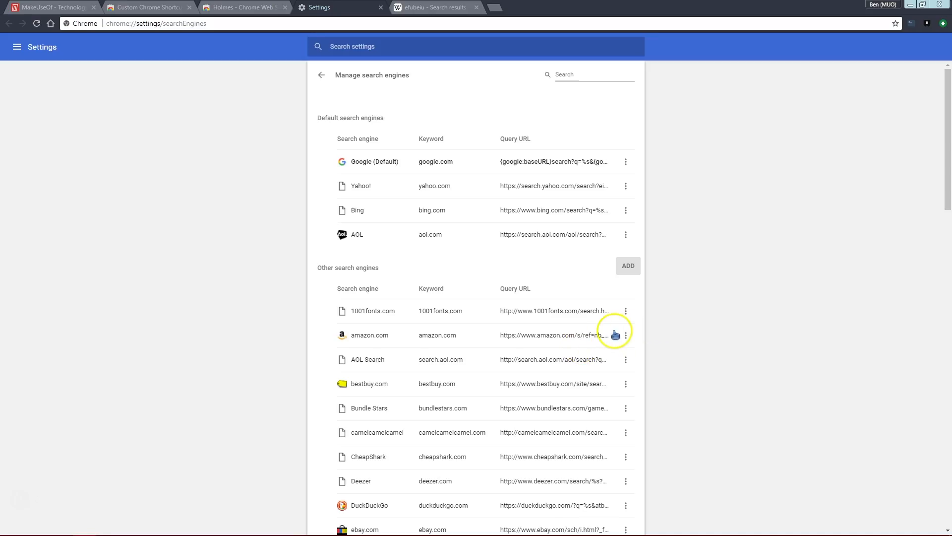
pyautogui.moveTo(393, 274)
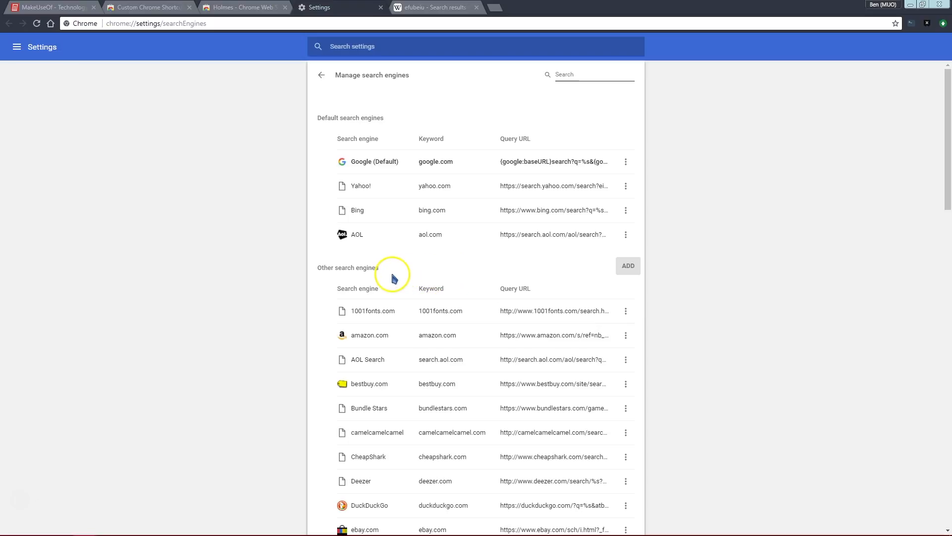
pyautogui.moveTo(496, 11)
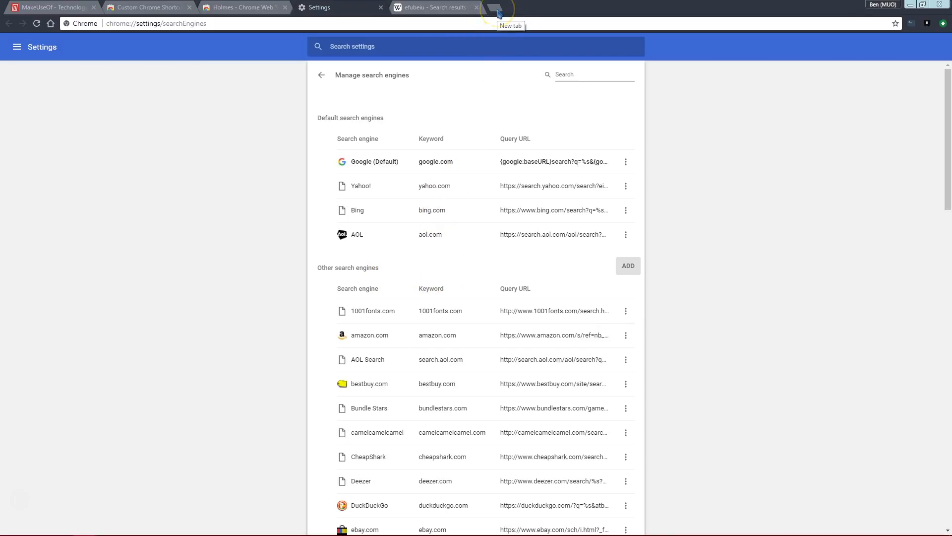
# - Search Wikipedia for chrome via the wiki keyword, then return to the MakeUseOf tab
pyautogui.write('wiki')
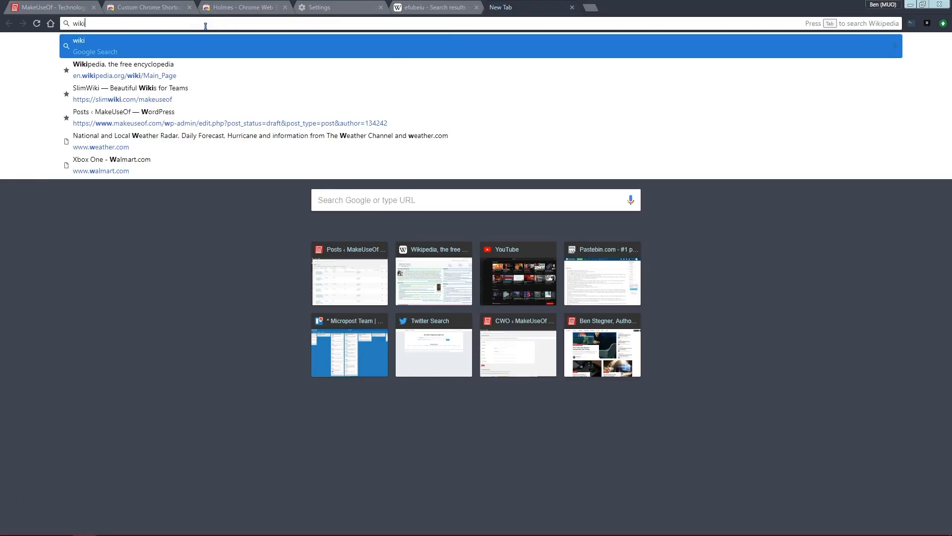
pyautogui.press('Tab')
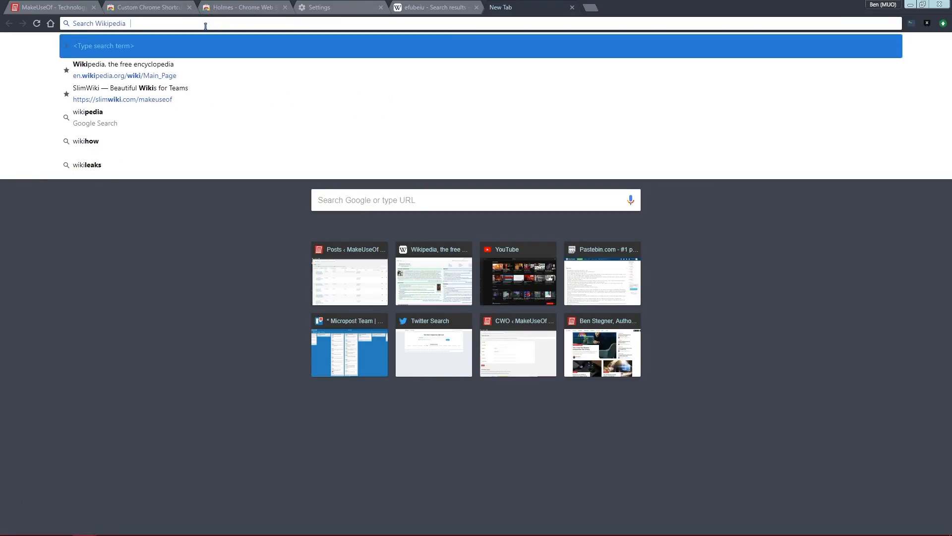
pyautogui.moveTo(164, 23)
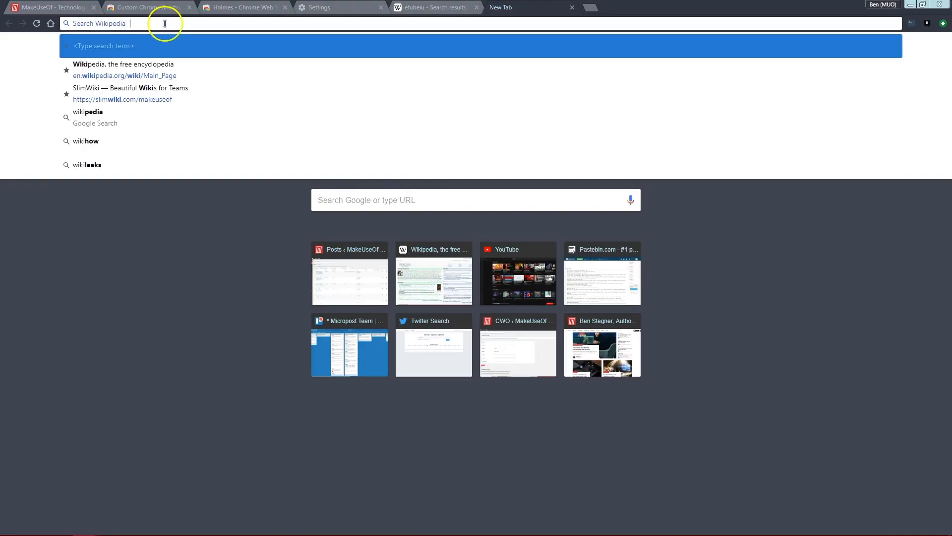
pyautogui.write('ch')
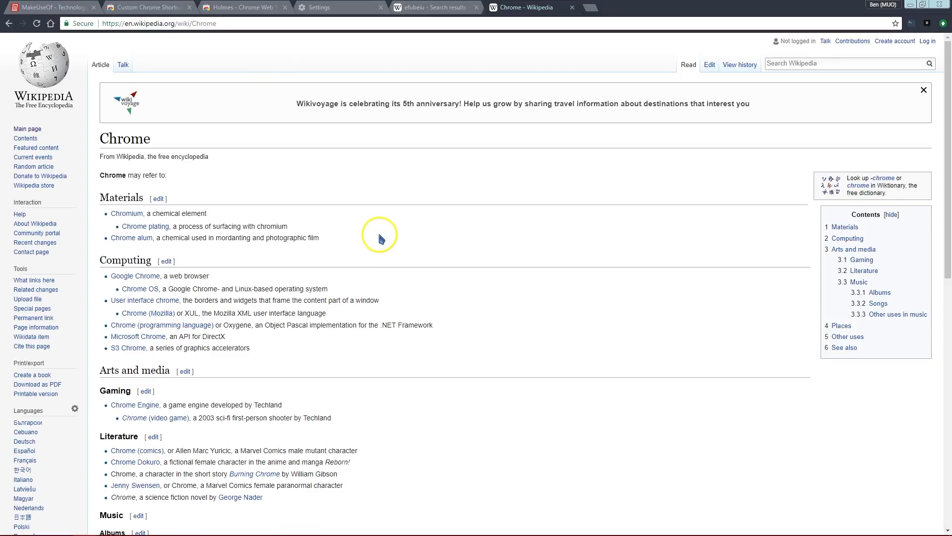
pyautogui.moveTo(264, 208)
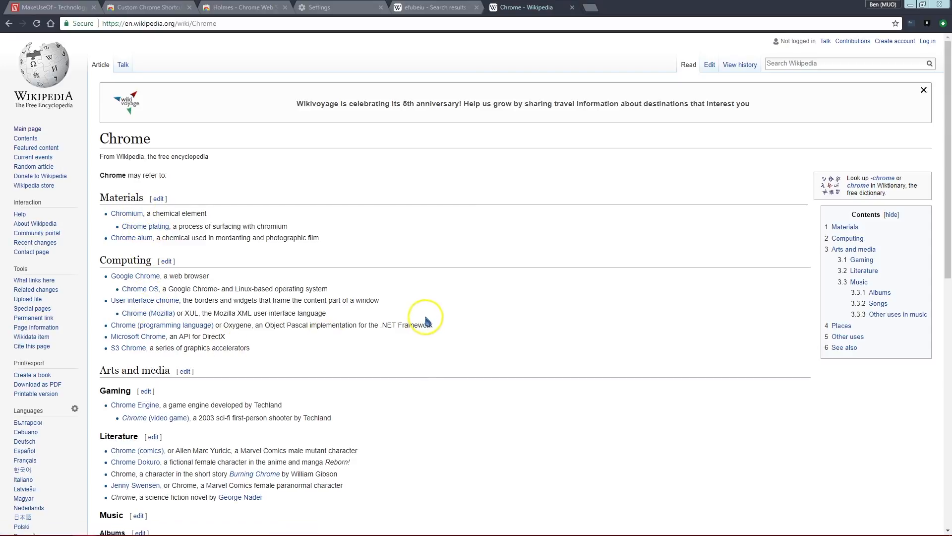
pyautogui.moveTo(330, 266)
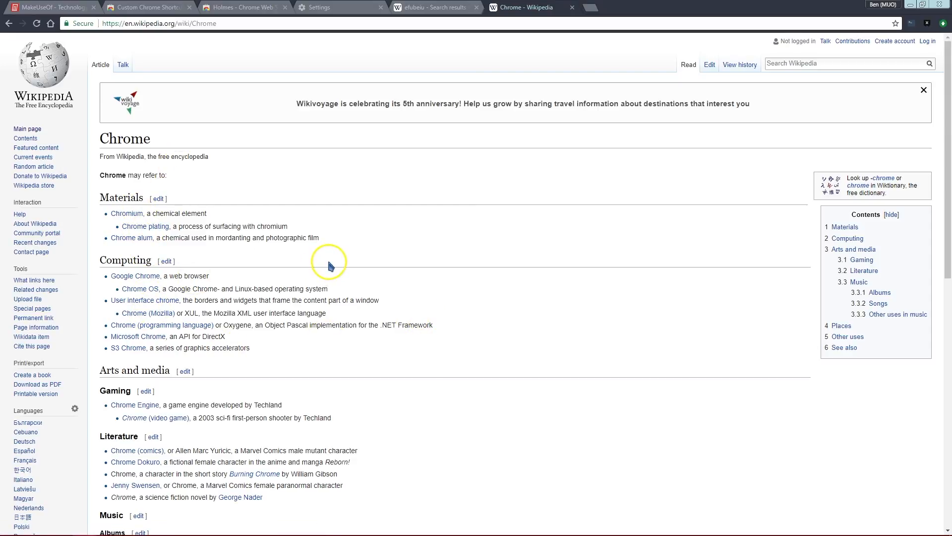
pyautogui.moveTo(322, 201)
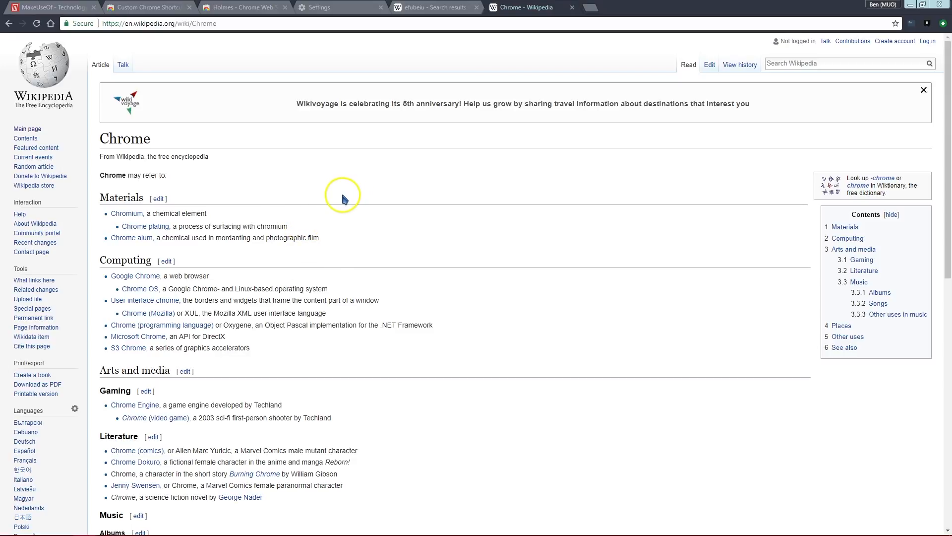
pyautogui.moveTo(387, 226)
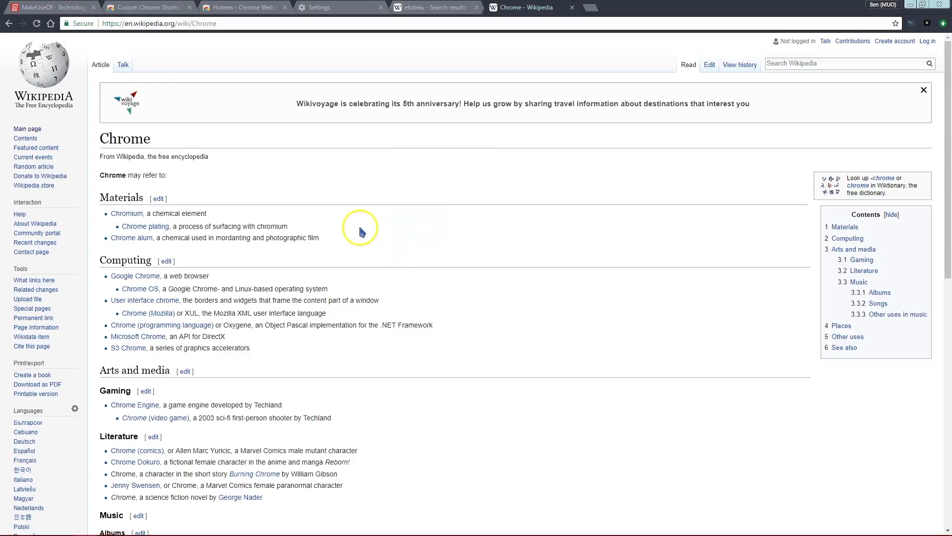
pyautogui.click(49, 7)
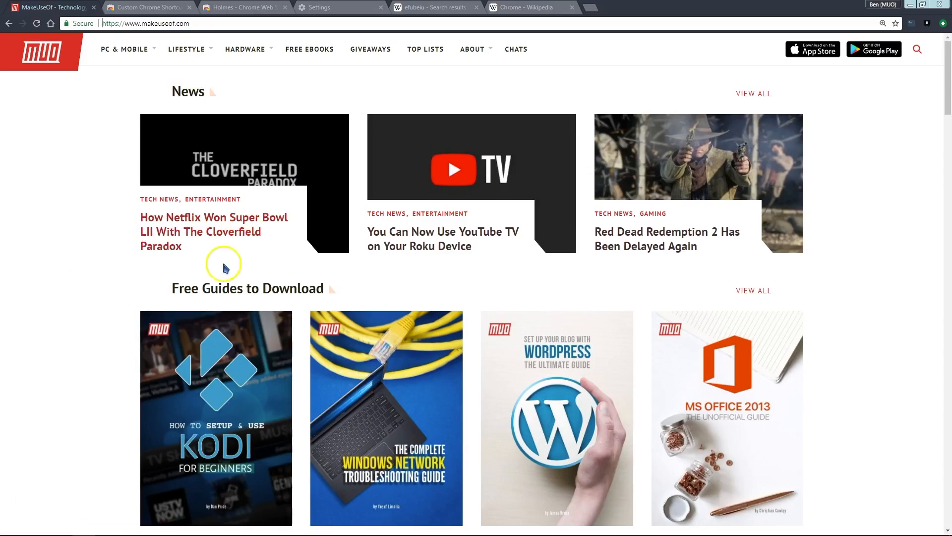
# - Shrink the window and drag MakeUseOf's site icon onto the desktop as a shortcut
pyautogui.click(922, 5)
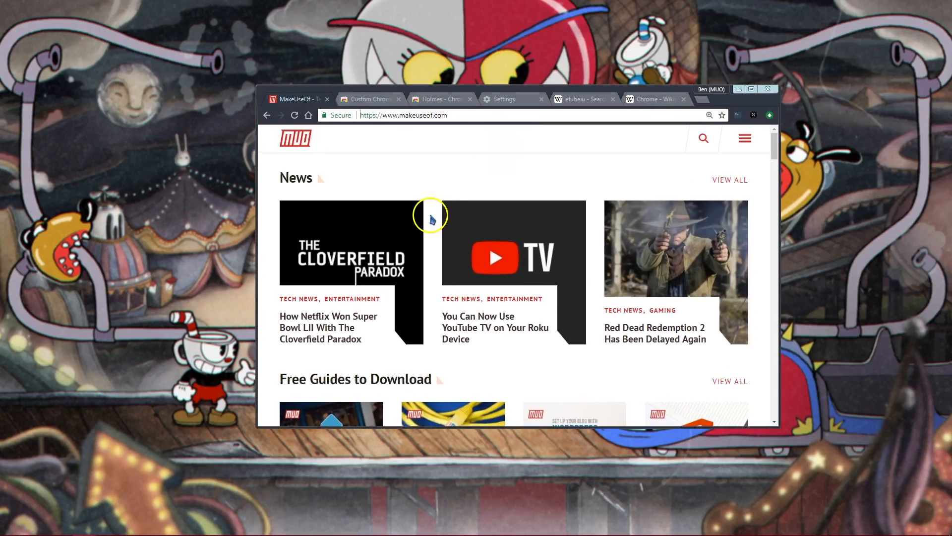
pyautogui.moveTo(339, 116)
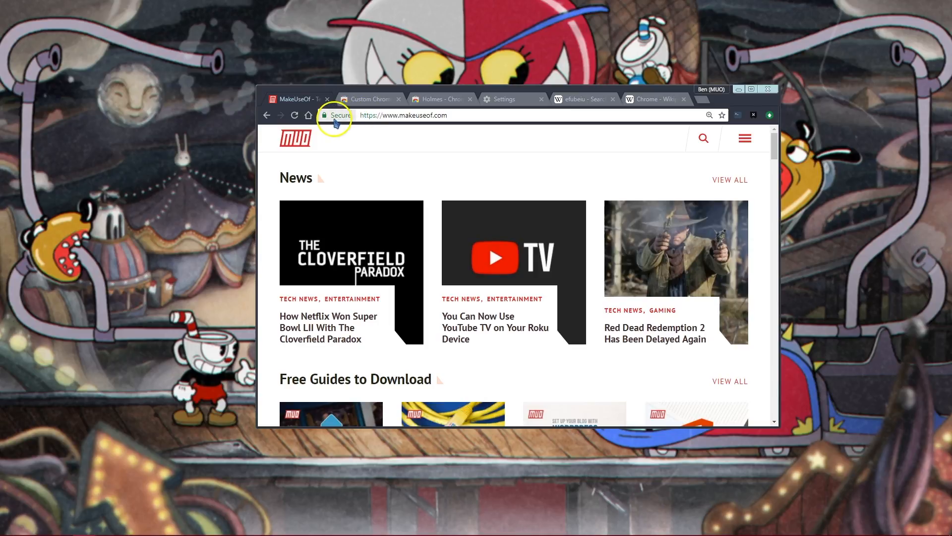
pyautogui.moveTo(329, 115)
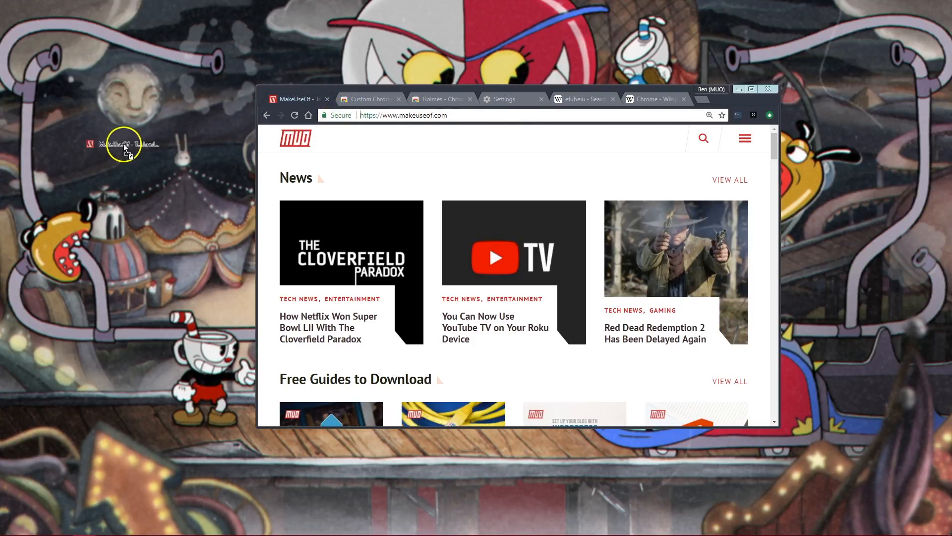
pyautogui.moveTo(129, 154)
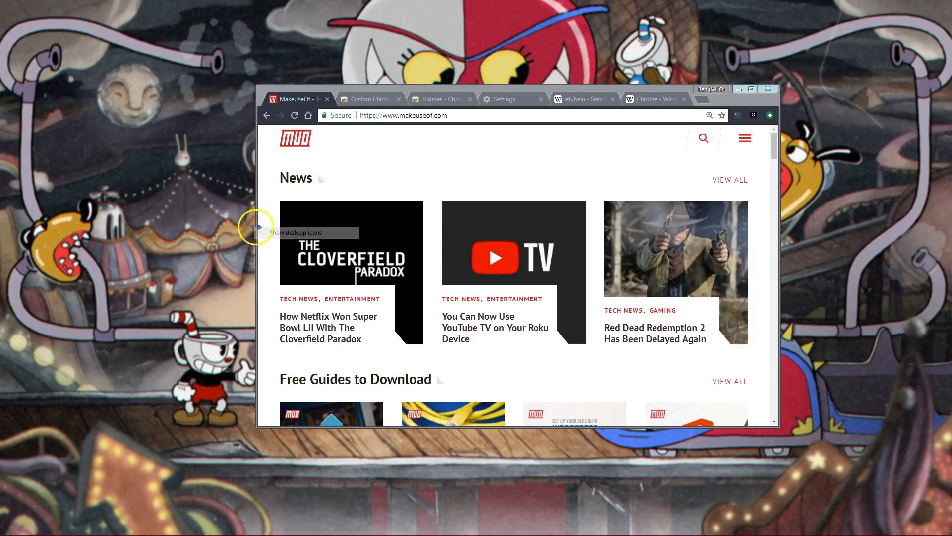
pyautogui.rightClick(169, 166)
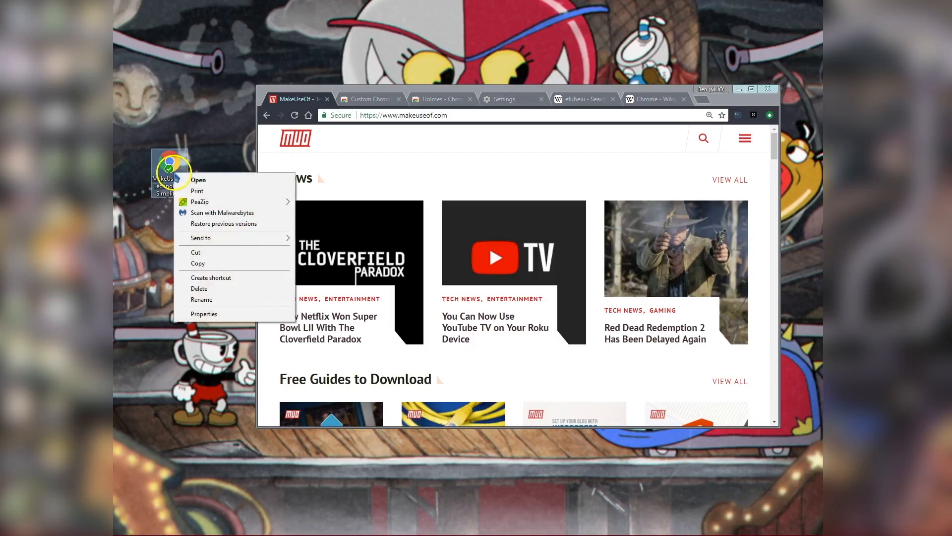
# - Assign a shortcut key in the MakeUseOf shortcut's Properties and test it in Chrome
pyautogui.click(204, 313)
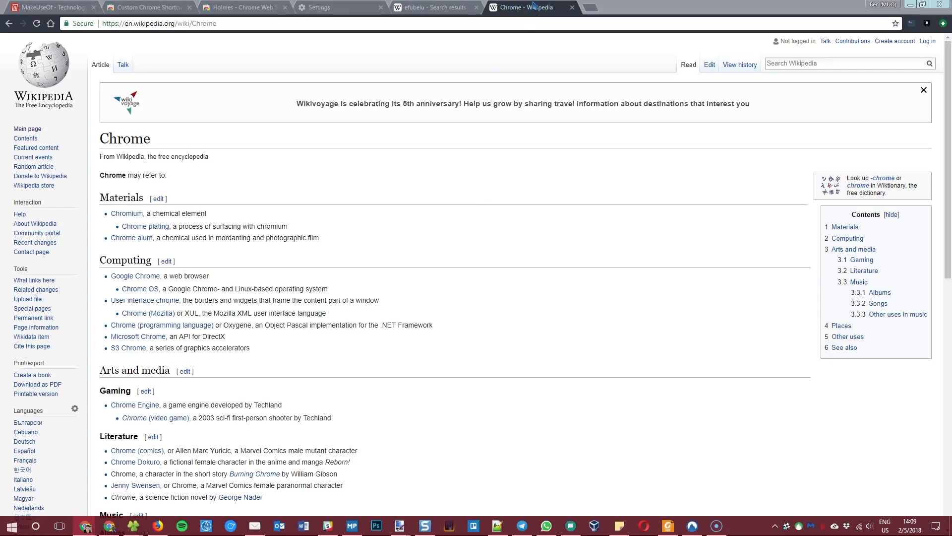
pyautogui.click(626, 7)
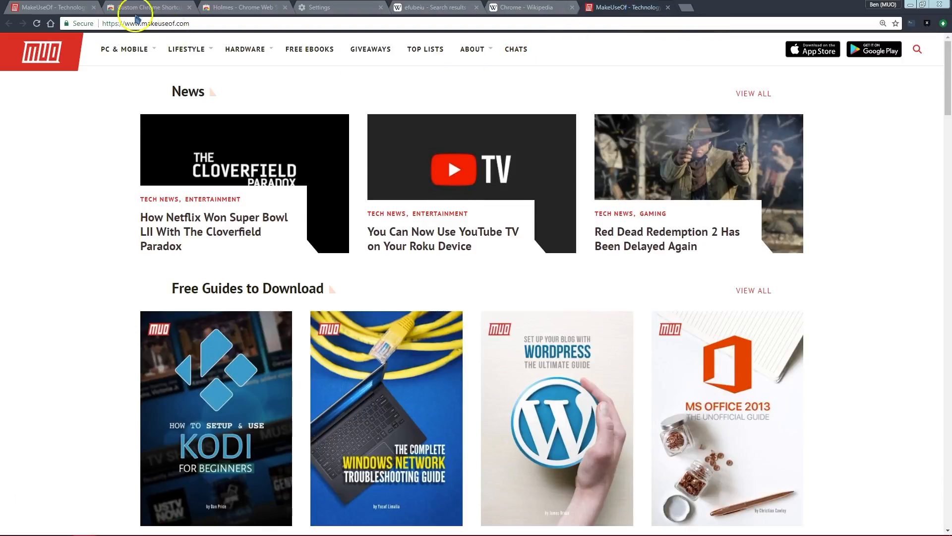
pyautogui.click(149, 7)
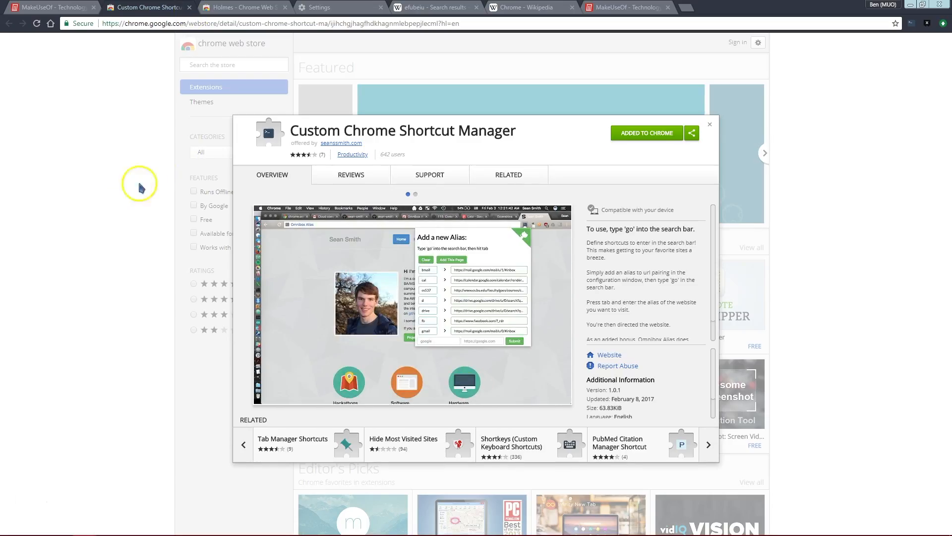
pyautogui.moveTo(897, 54)
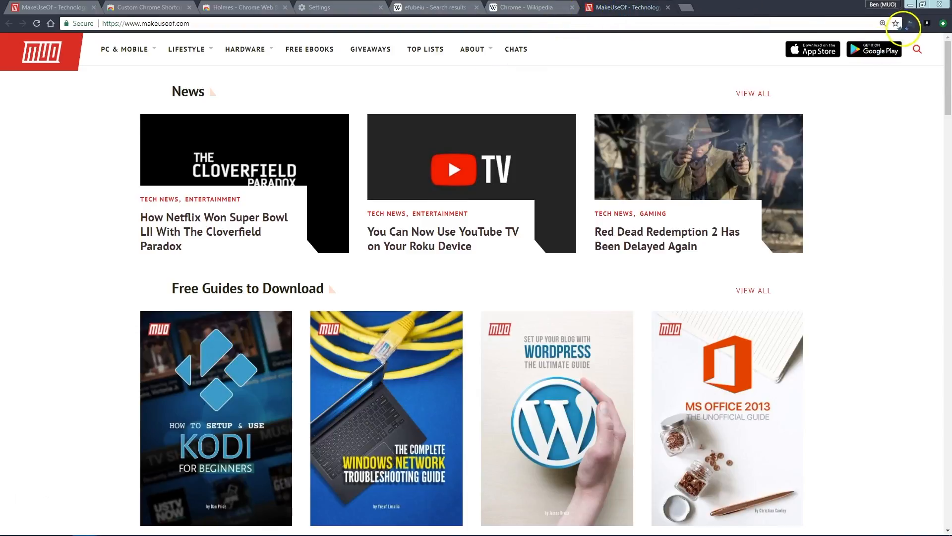
pyautogui.click(910, 23)
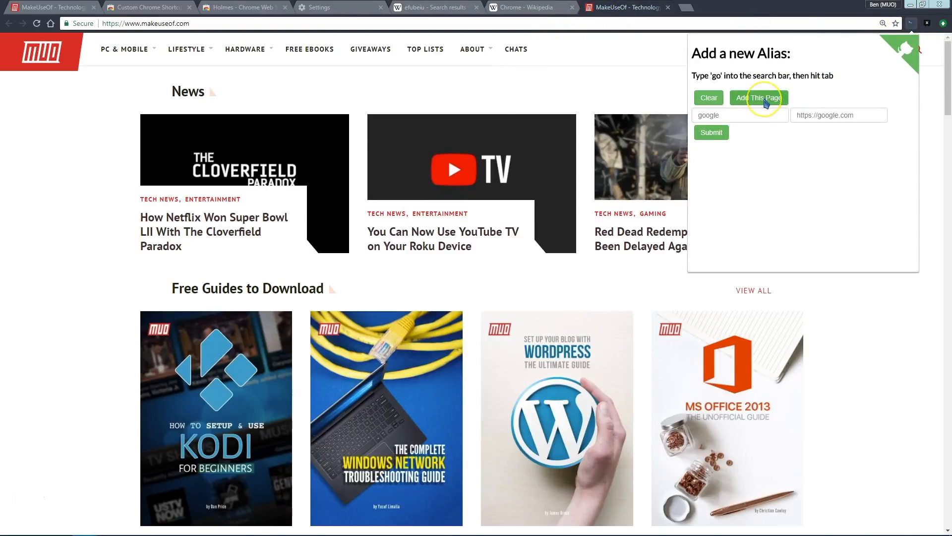
pyautogui.click(758, 99)
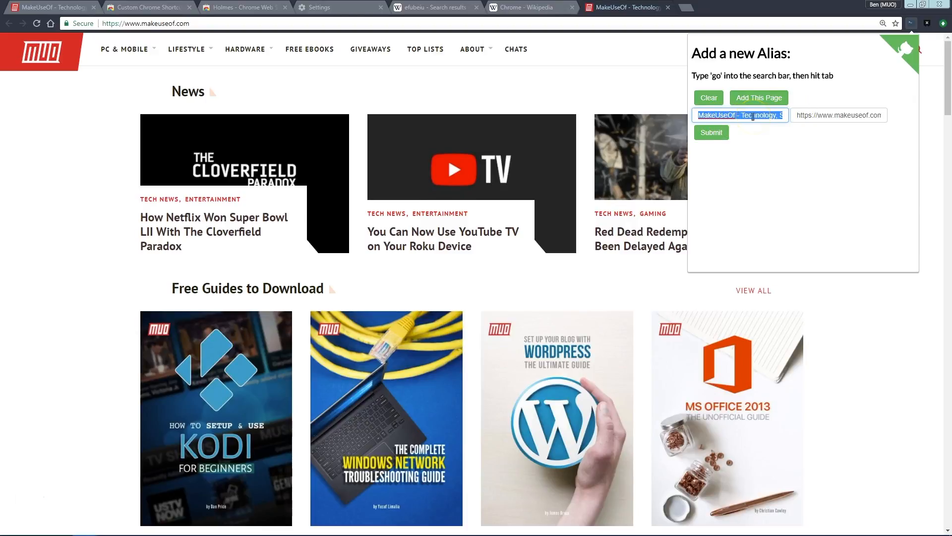
pyautogui.write('make')
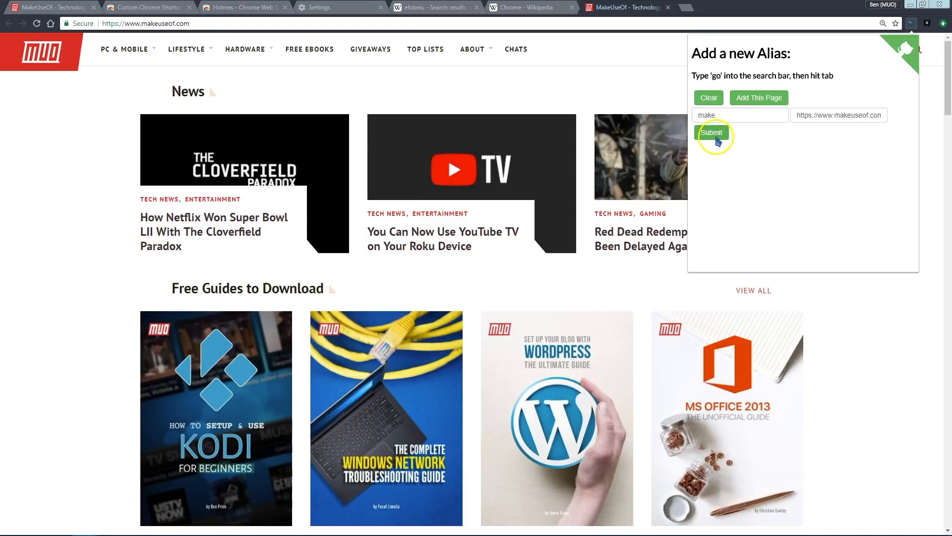
pyautogui.click(711, 132)
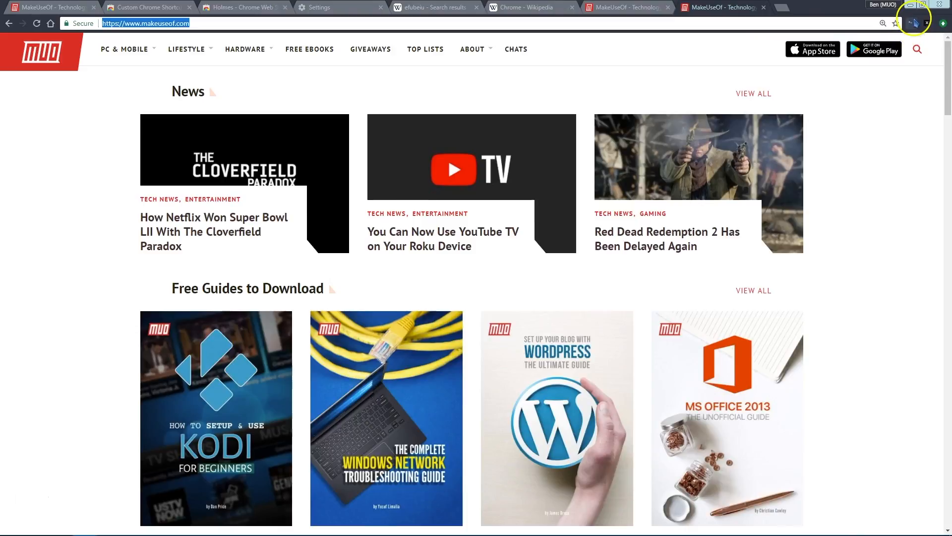
pyautogui.click(911, 22)
pyautogui.write('make')
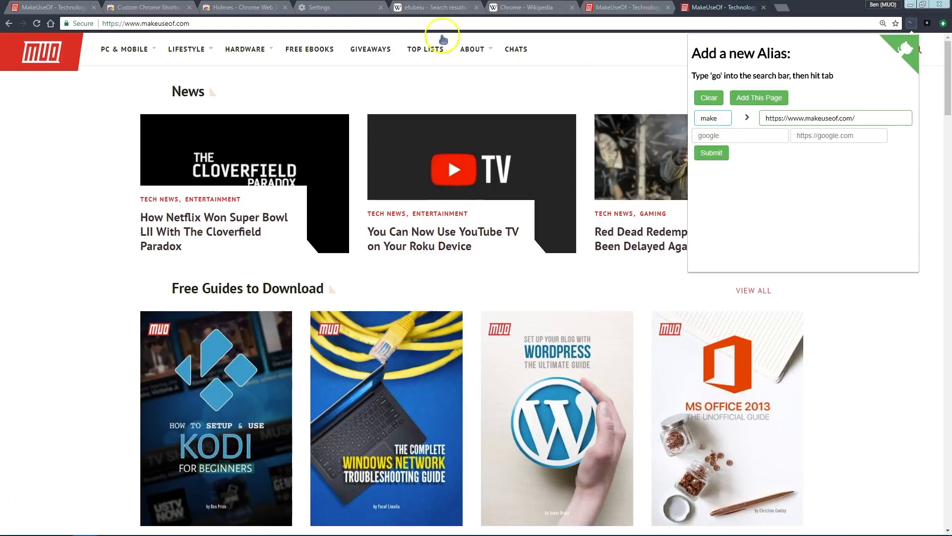
# - Try the Holmes extension with a 'make' bookmark query from its store tab
pyautogui.click(243, 7)
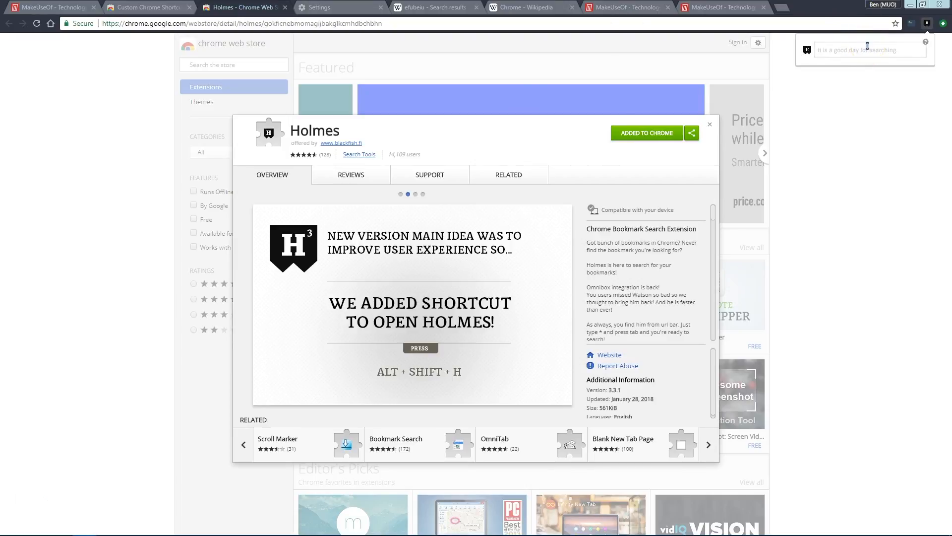
pyautogui.write('makeuseof.com')
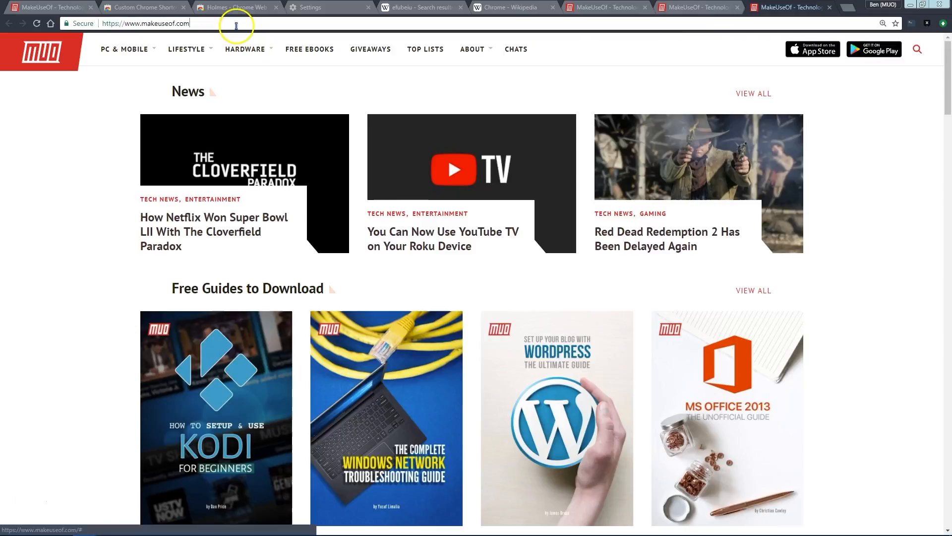
# - Invoke the Holmes omnibox keyword and search bookmarks for 'makeu' to surface MakeUseOf matches
pyautogui.write('Holmes')
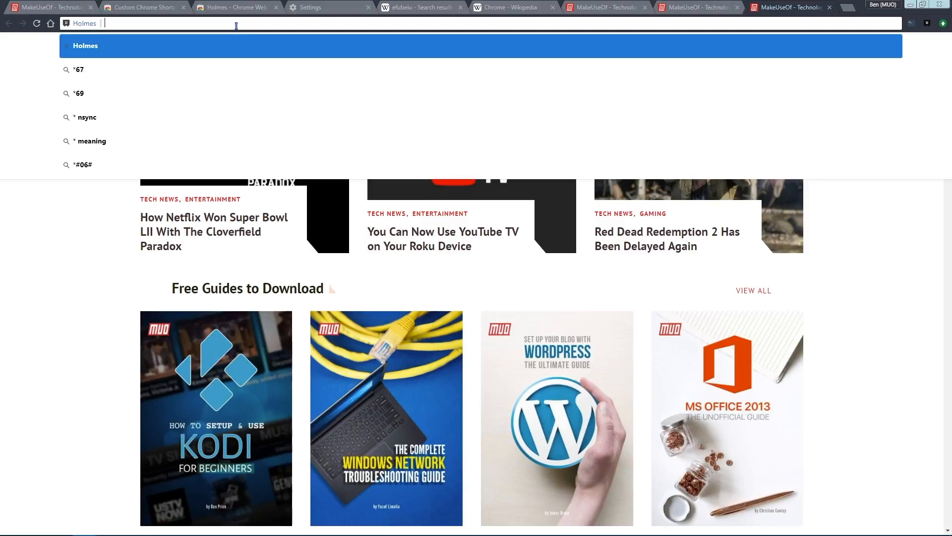
pyautogui.write('makeu')
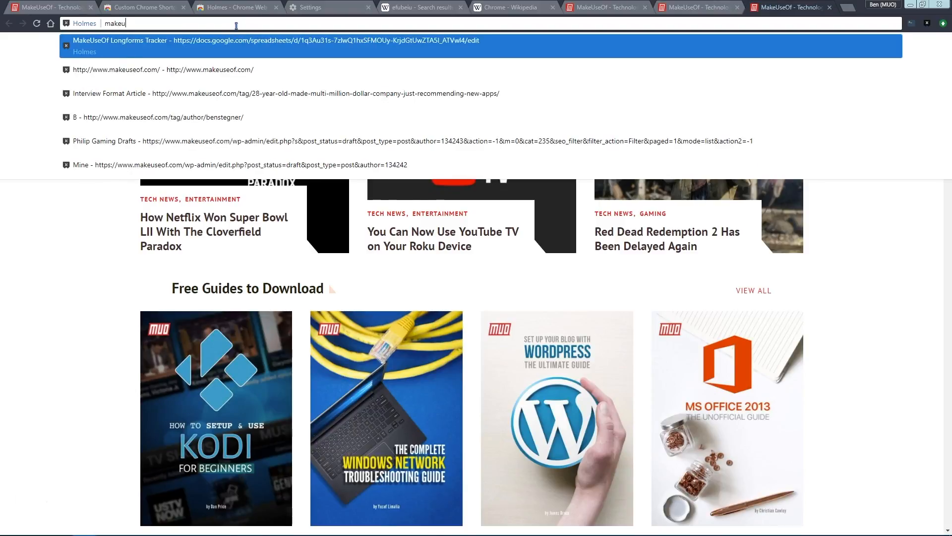